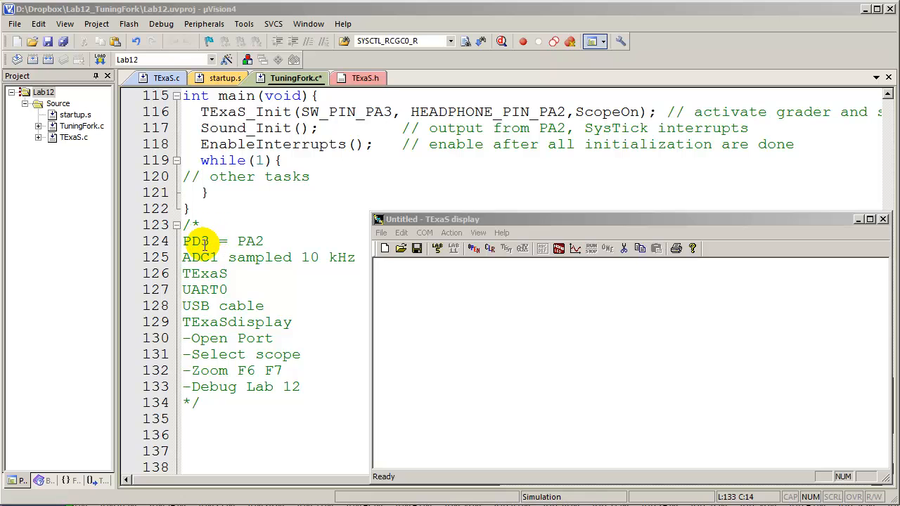
mouse_move(348, 186)
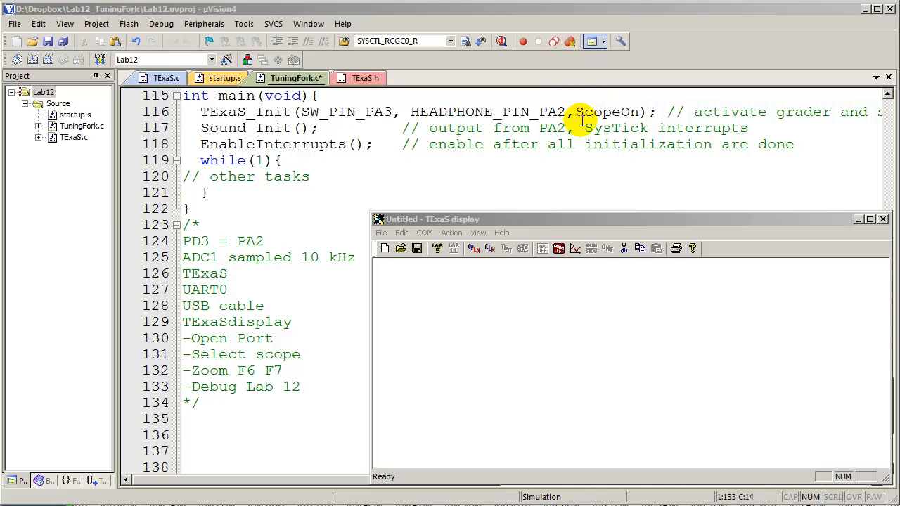
mouse_move(313, 297)
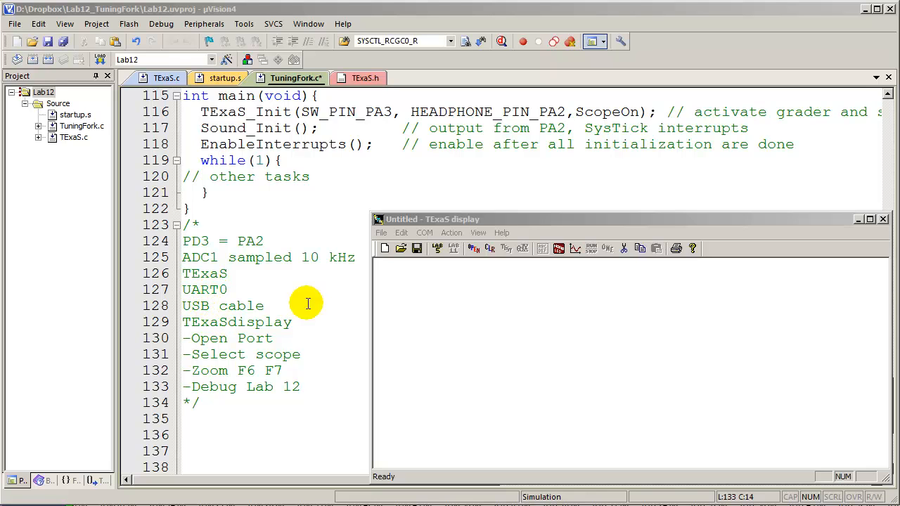
Step: Bring the TExaS display window to the front to open the serial connection
left_click(482, 218)
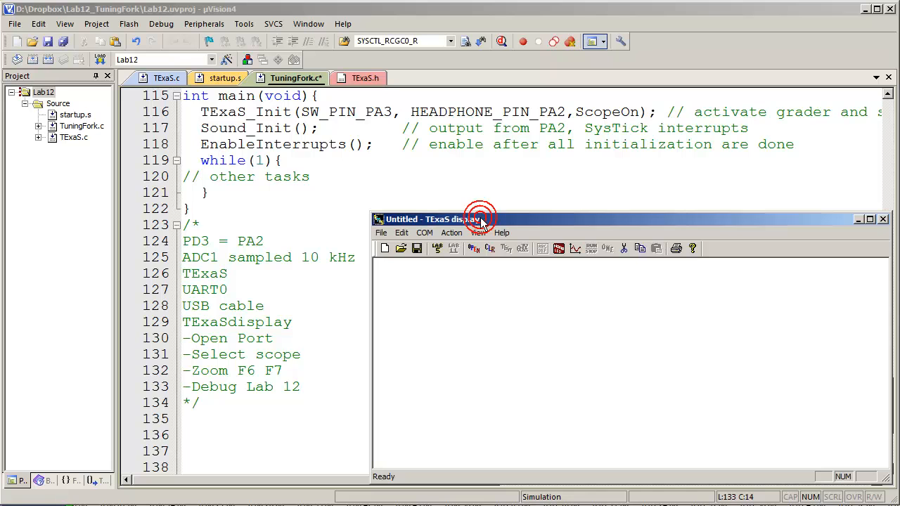
mouse_move(450, 203)
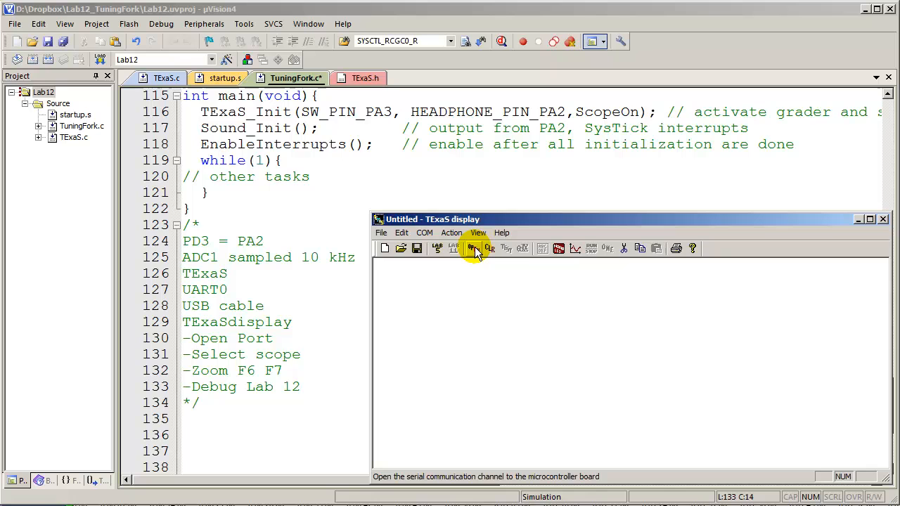
mouse_move(473, 248)
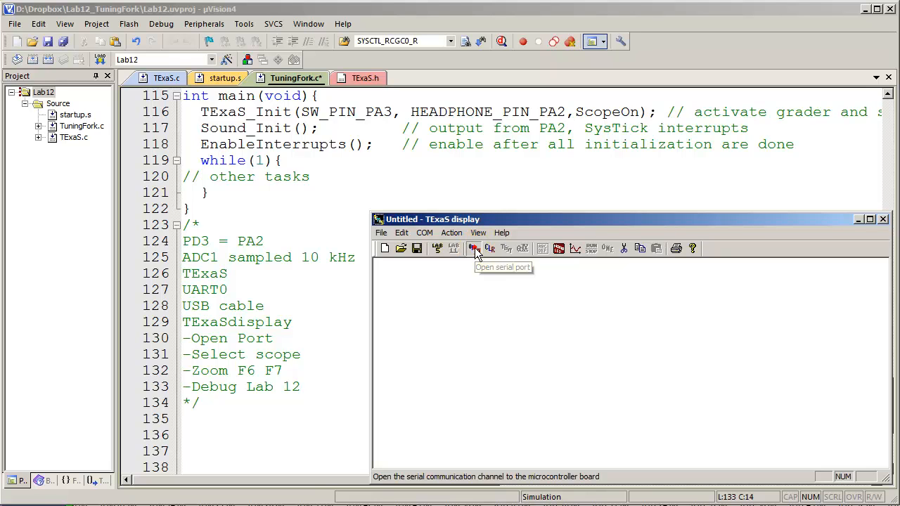
mouse_move(575, 248)
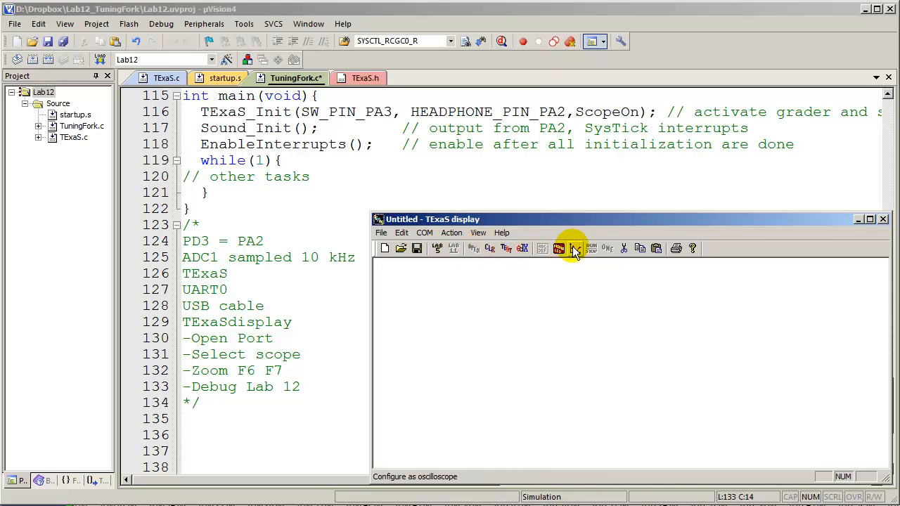
mouse_move(575, 249)
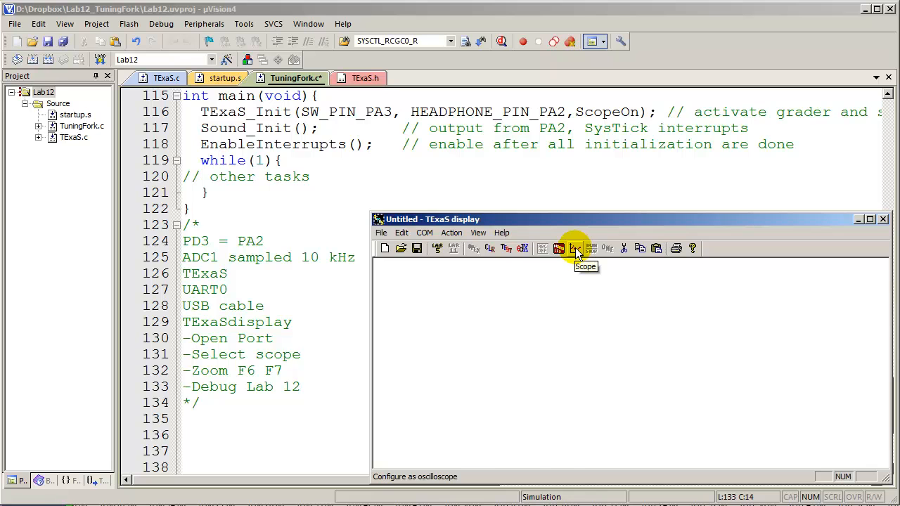
Step: Switch TExaS display to oscilloscope mode and capture a single trace of the ~439 Hz square wave
left_click(559, 248)
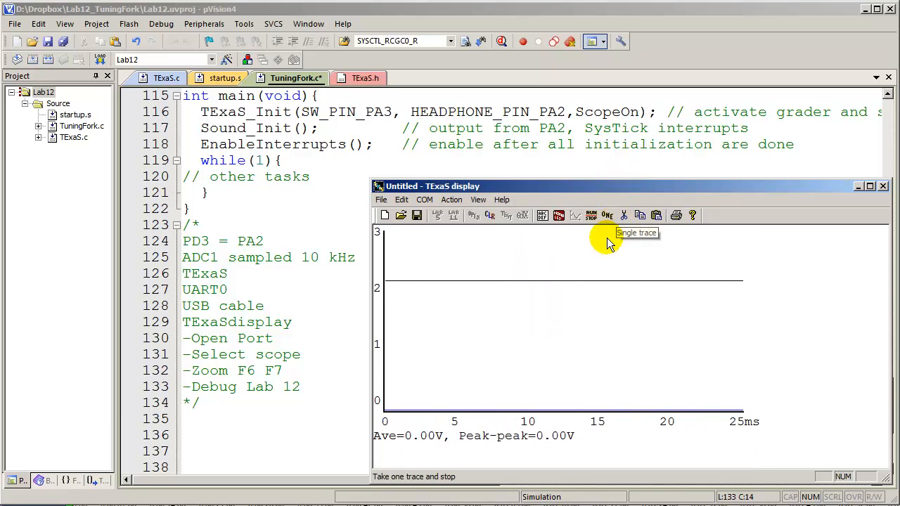
left_click(591, 215)
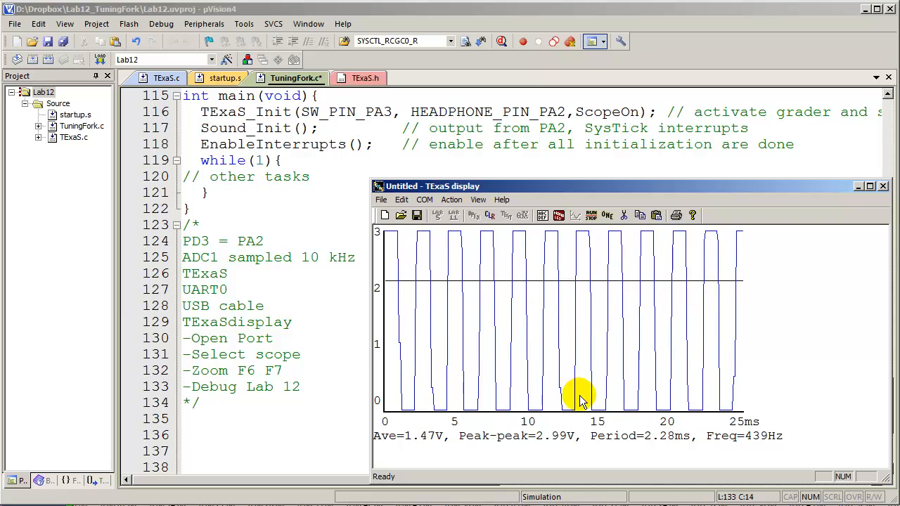